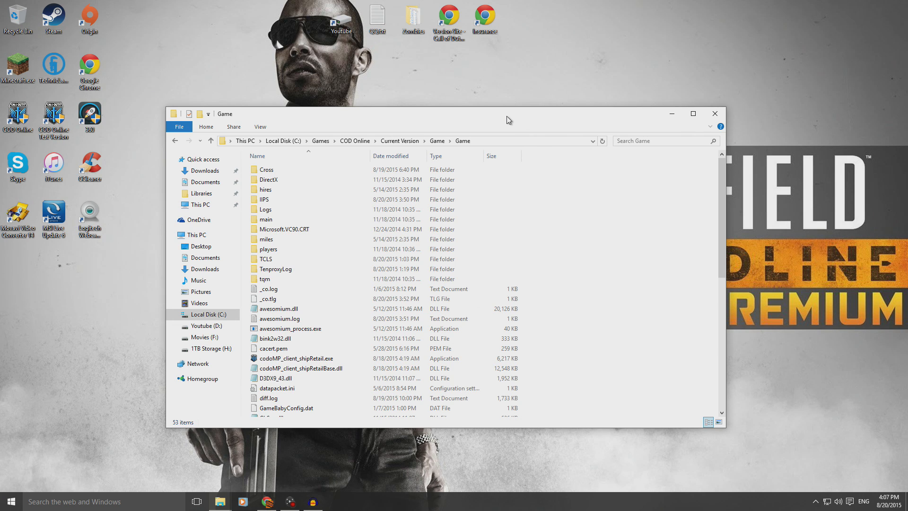
Bring up the CODOL_Win10_Patch window and enter its win10 patch subfolder.
{"action": "left_click_drag", "start_coordinate": [507, 113], "coordinate": [355, 111]}
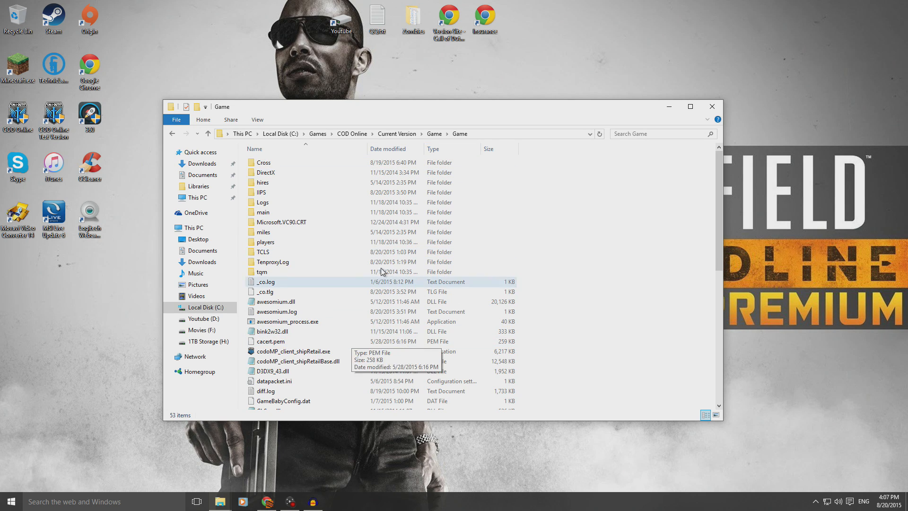
{"action": "mouse_move", "coordinate": [342, 278]}
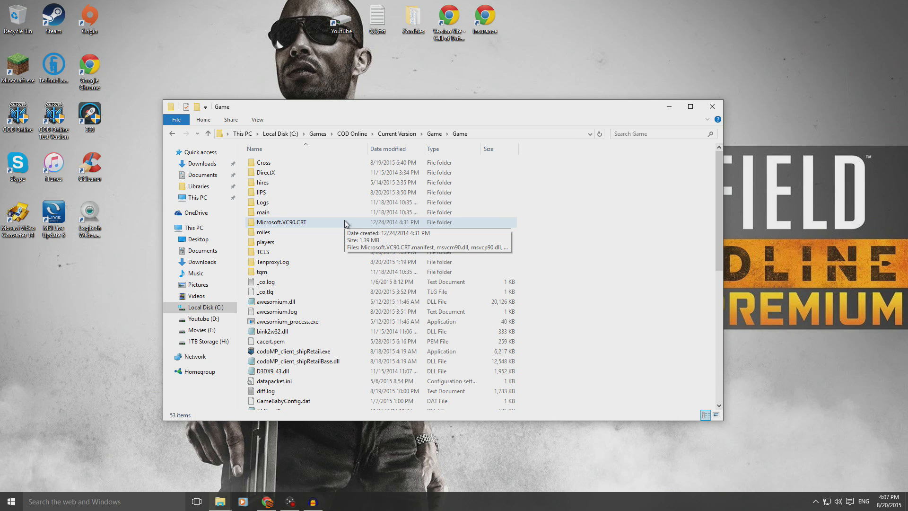
{"action": "mouse_move", "coordinate": [602, 208]}
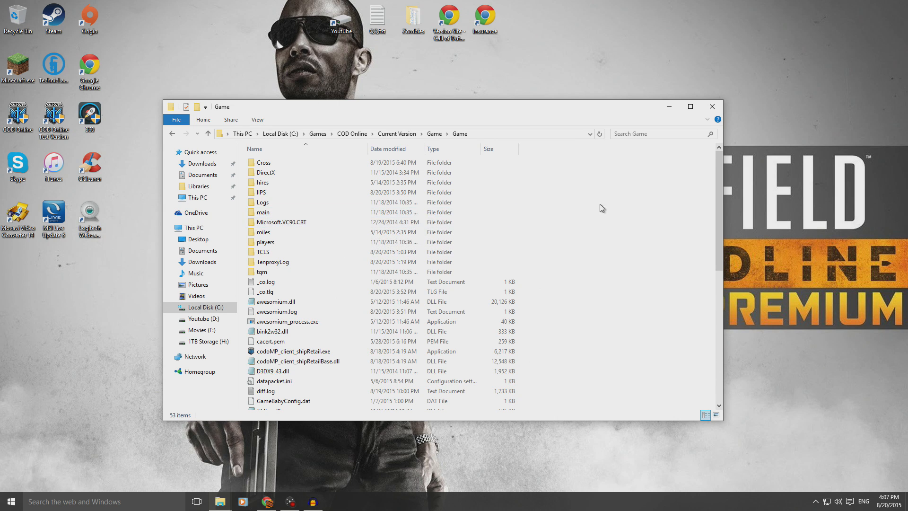
{"action": "left_click", "coordinate": [272, 370]}
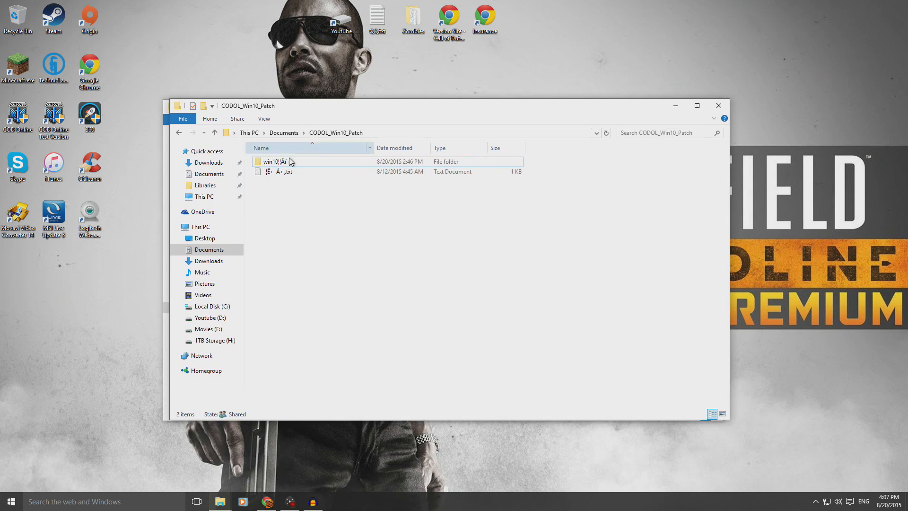
{"action": "double_click", "coordinate": [274, 161]}
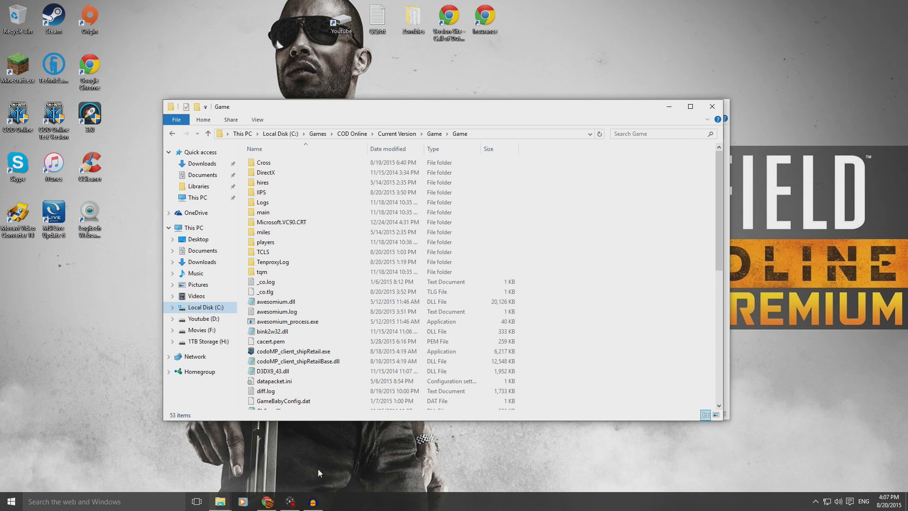
{"action": "mouse_move", "coordinate": [263, 252]}
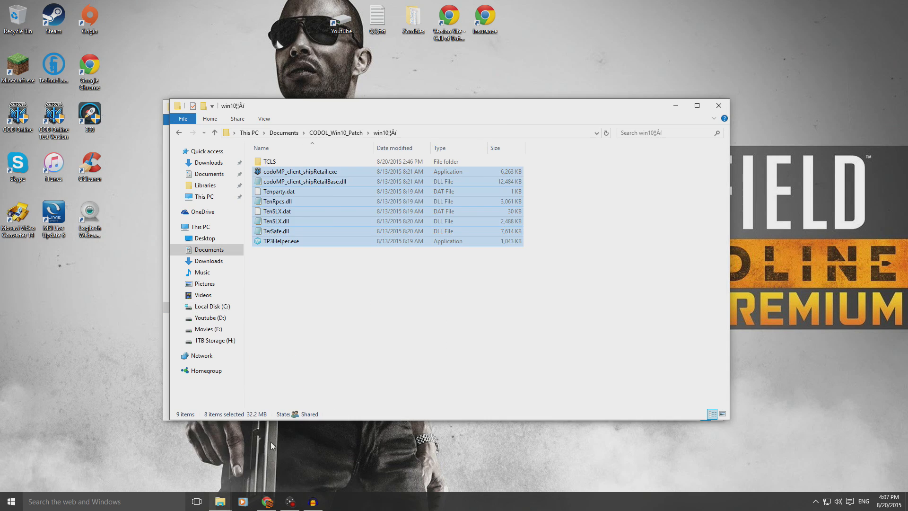
Enter the patch's TCLS and TenProtect folders, then go back to Documents.
{"action": "double_click", "coordinate": [269, 161]}
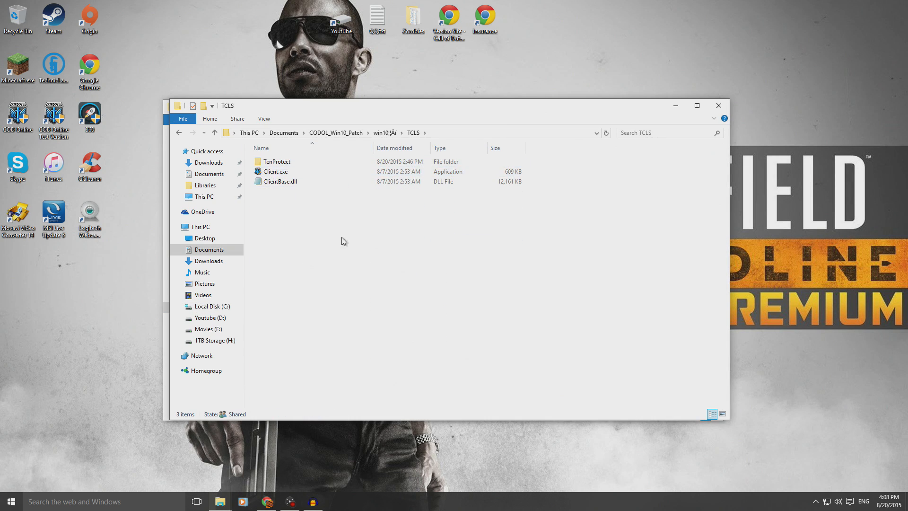
{"action": "mouse_move", "coordinate": [168, 187]}
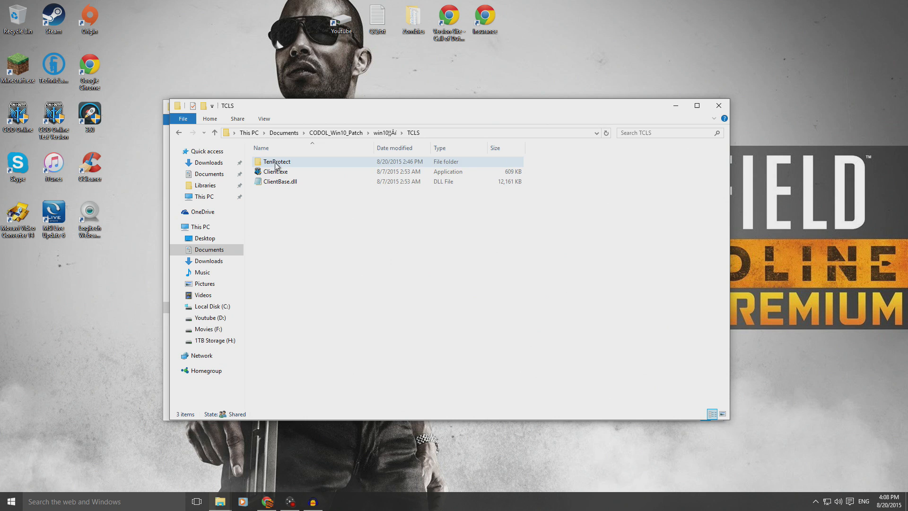
{"action": "double_click", "coordinate": [277, 162]}
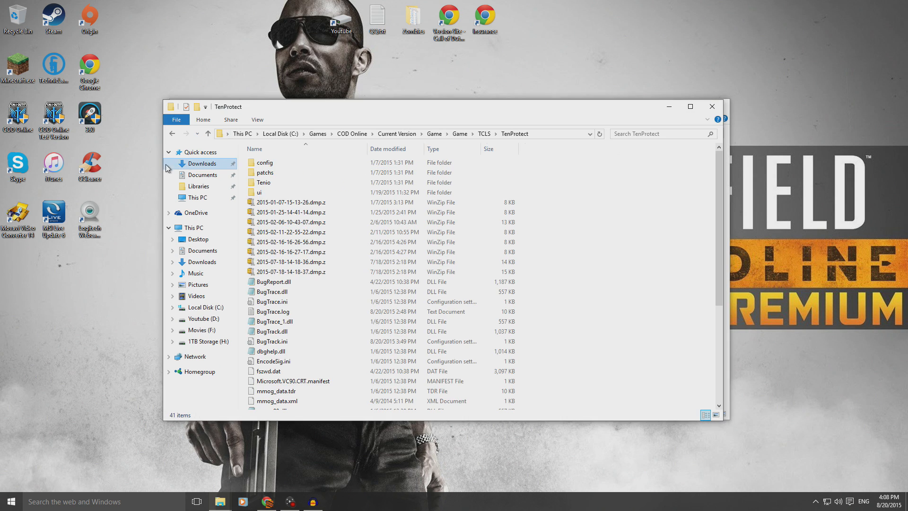
{"action": "left_click", "coordinate": [292, 221]}
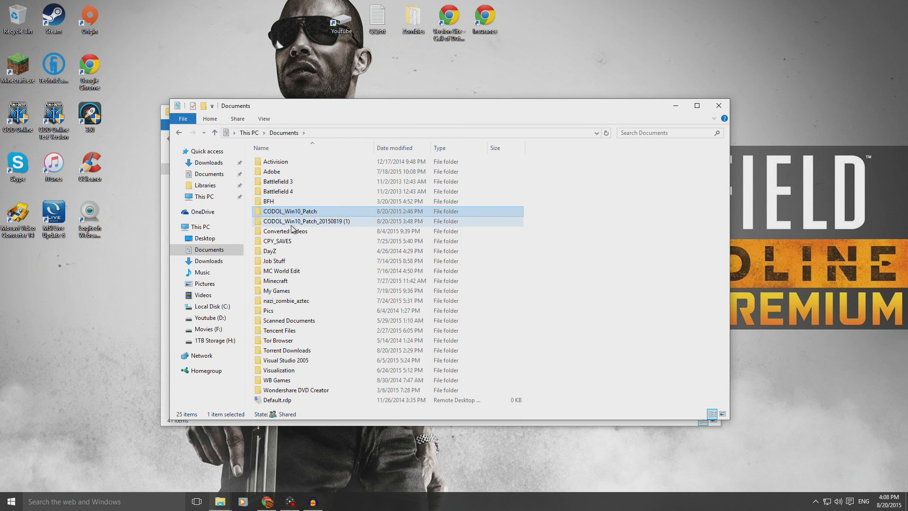
Enter CODOL_Win10_Patch_20150819 (1) and its win10 patch subfolder.
{"action": "double_click", "coordinate": [304, 220]}
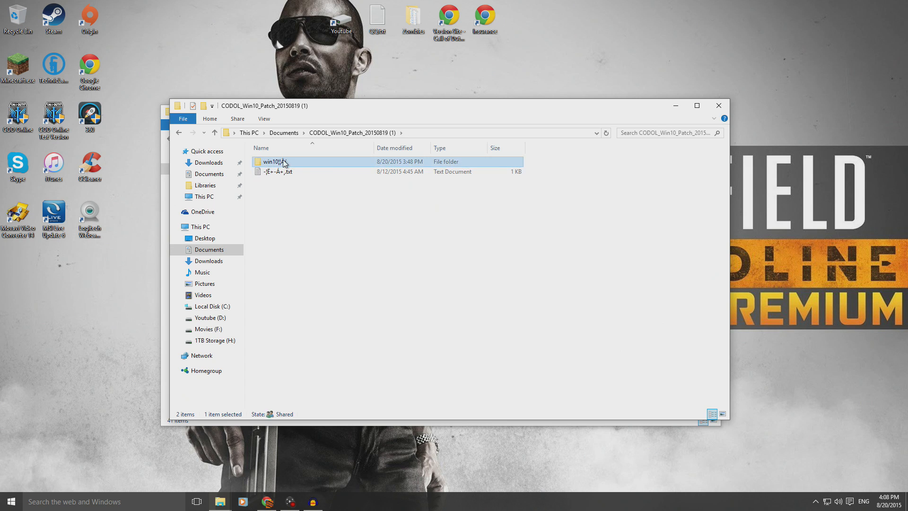
{"action": "double_click", "coordinate": [275, 162]}
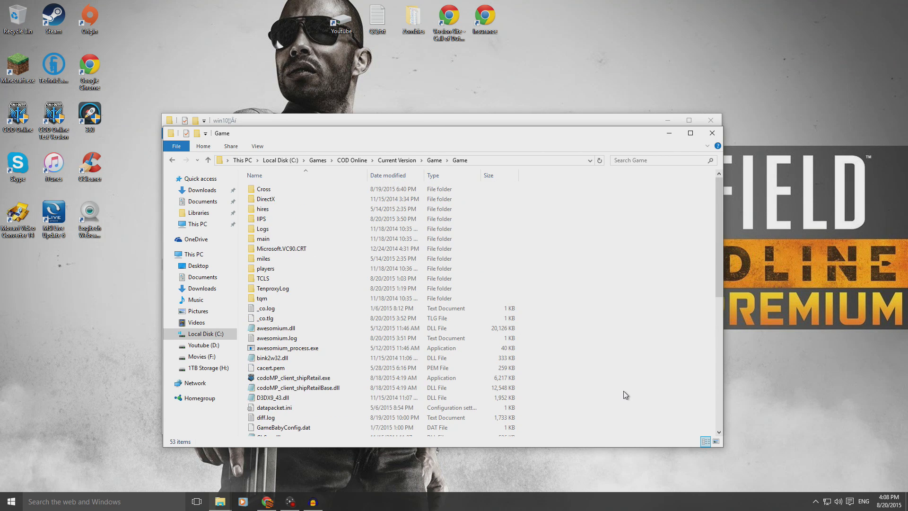
{"action": "mouse_move", "coordinate": [381, 143]}
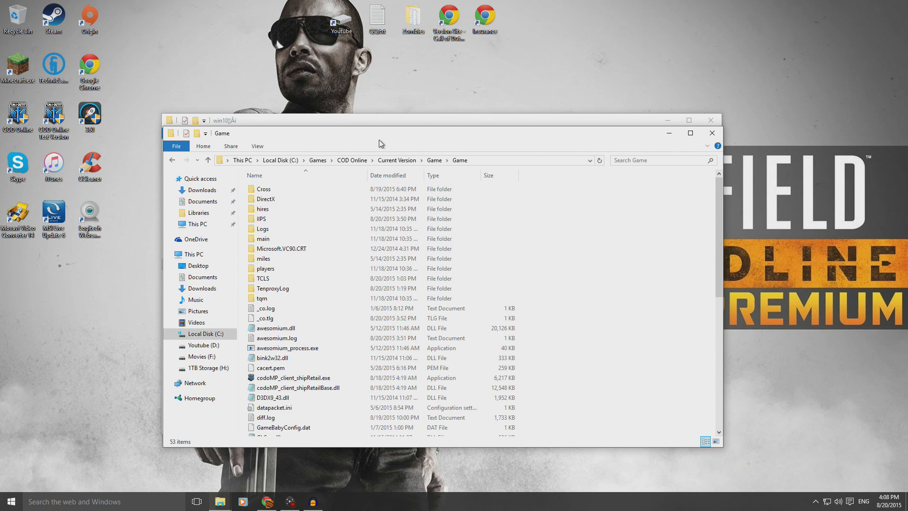